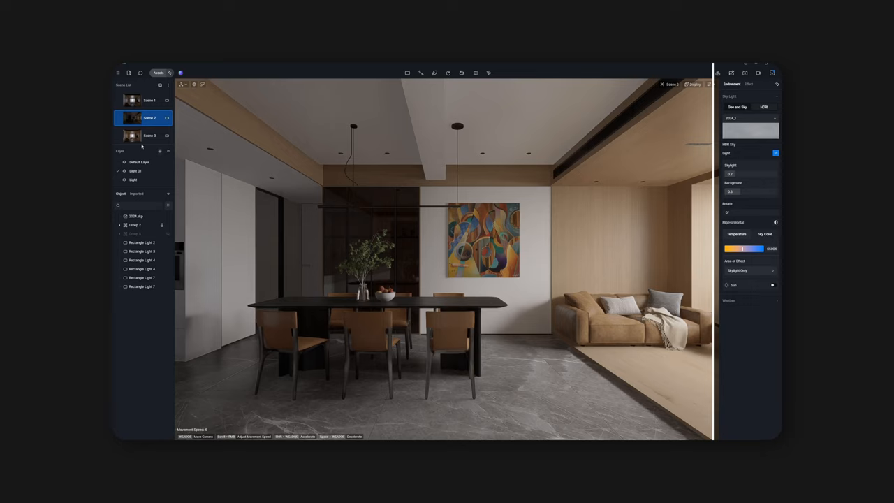
# - Switch the Sky Light to Geo and Sky so the geographic sun lights the room
pyautogui.click(749, 83)
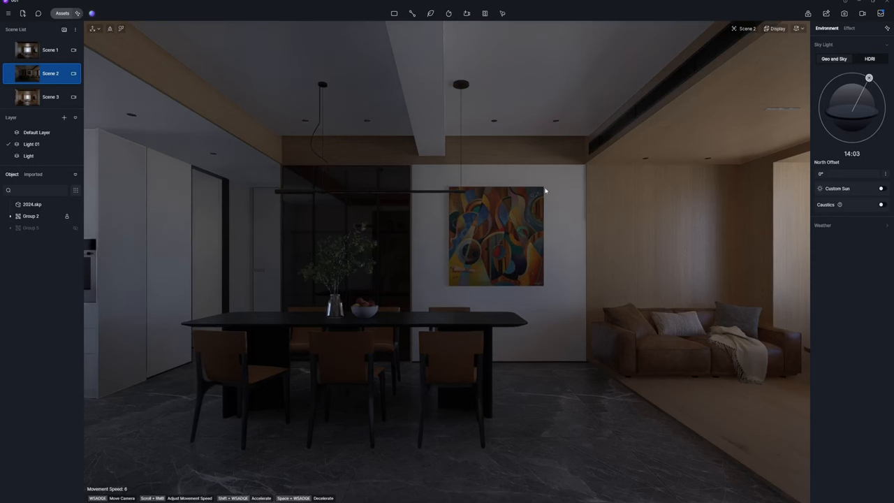
# - Use the 2024_1 HDR sky with separate Skylight and Background strengths, then select the scene camera
pyautogui.click(869, 59)
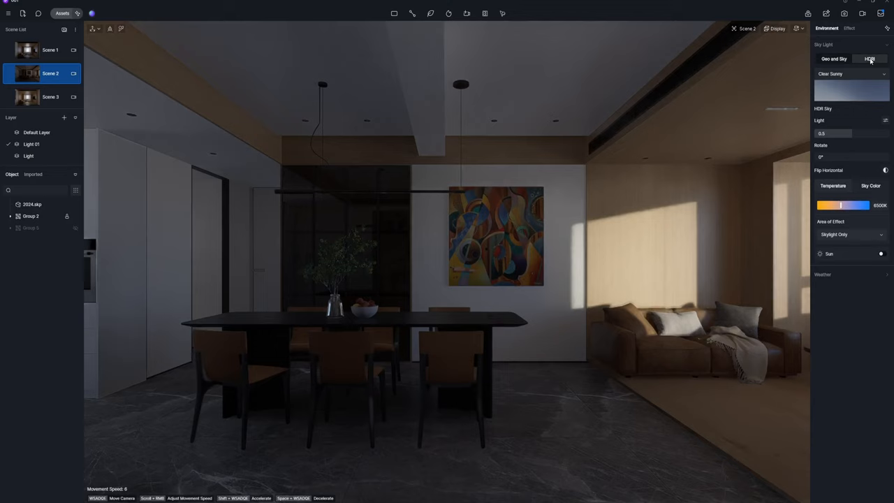
pyautogui.click(869, 58)
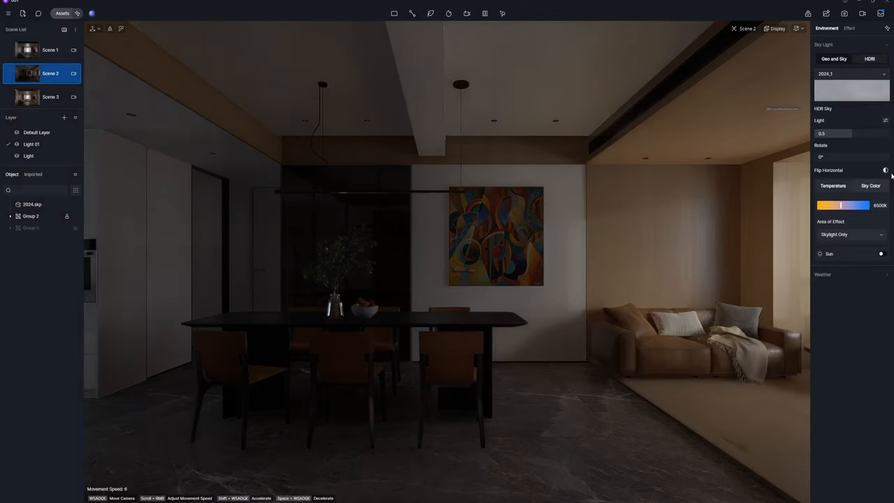
pyautogui.click(885, 120)
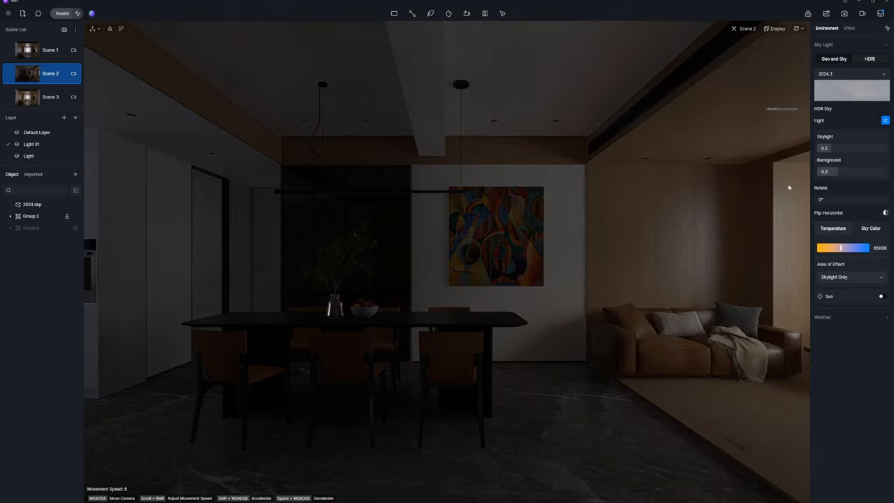
pyautogui.click(868, 28)
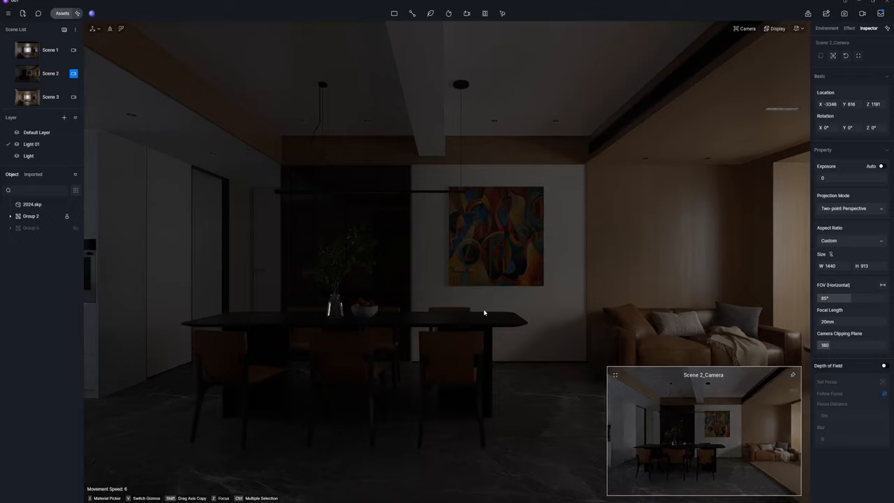
# - Add a rectangle light at the living-room window so light pours in
pyautogui.click(827, 28)
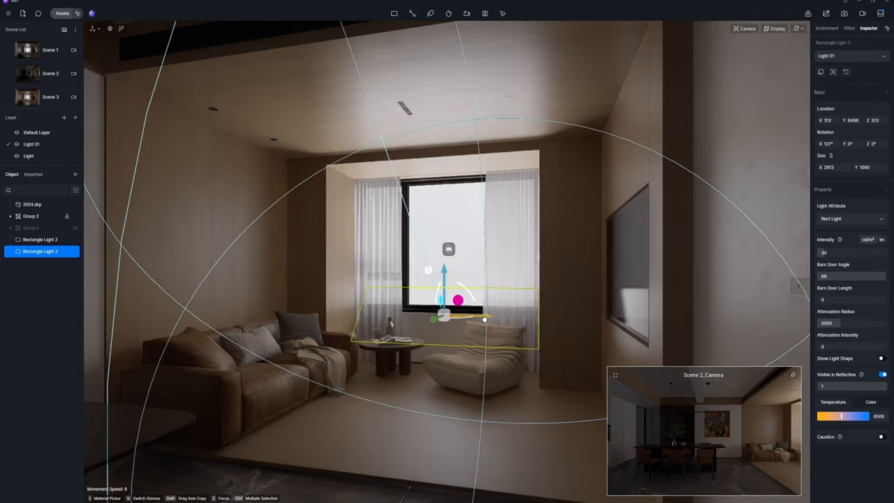
# - Position the new rectangle light near the top of the living-room window
pyautogui.moveTo(458, 300); pyautogui.dragTo(464, 305)
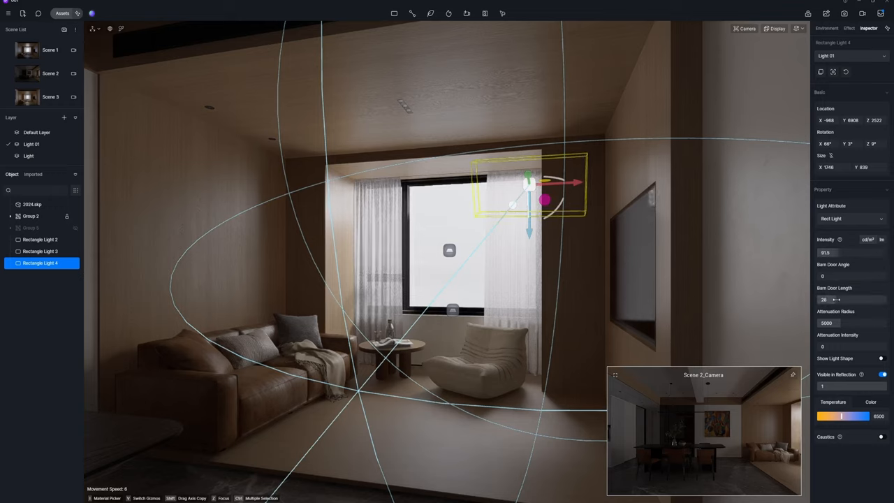
# - Move a rectangle light beside the window next to the television wall
pyautogui.moveTo(831, 299); pyautogui.dragTo(845, 299)
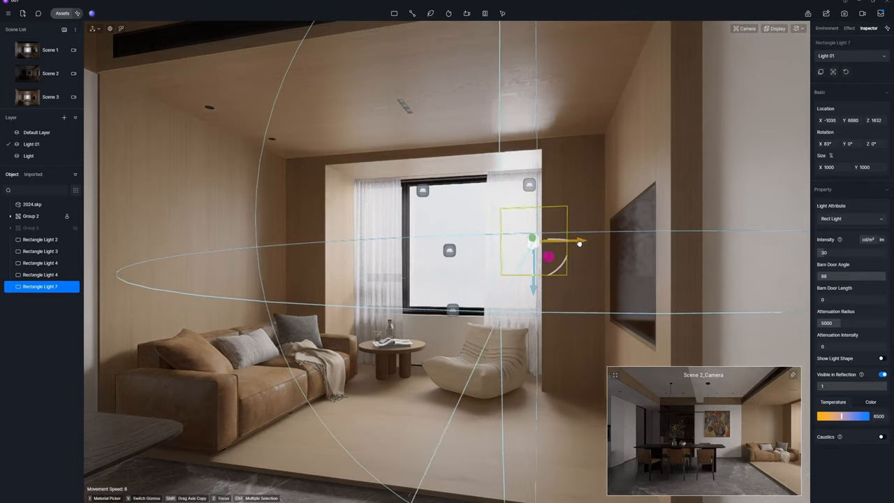
# - In wireframe view, rotate Rectangle Light 7 to face the room and finish editing it
pyautogui.click(776, 28)
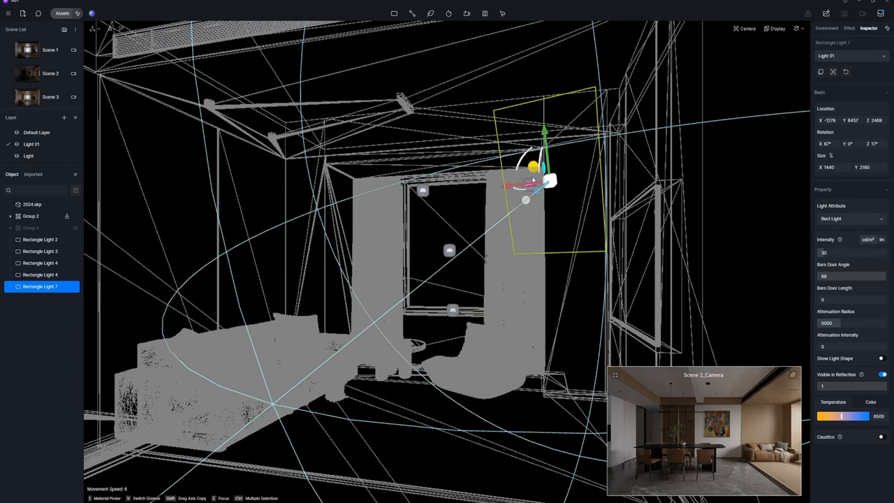
pyautogui.moveTo(534, 180); pyautogui.dragTo(366, 189)
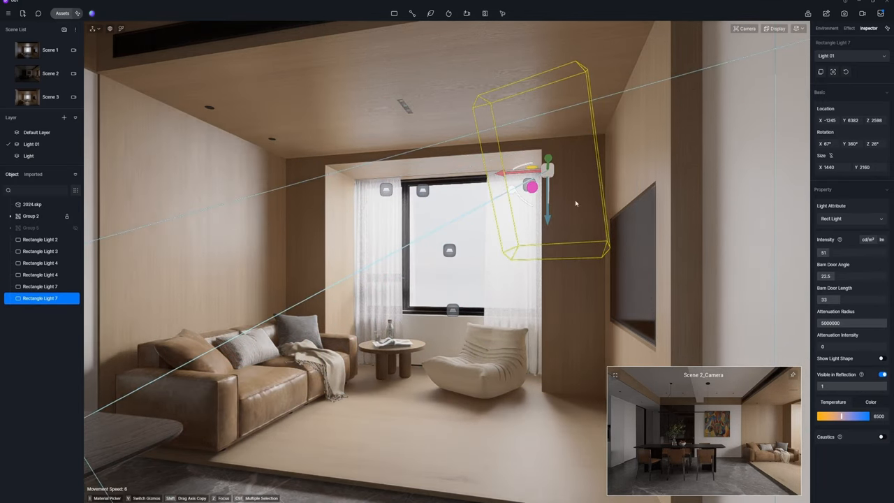
pyautogui.click(827, 28)
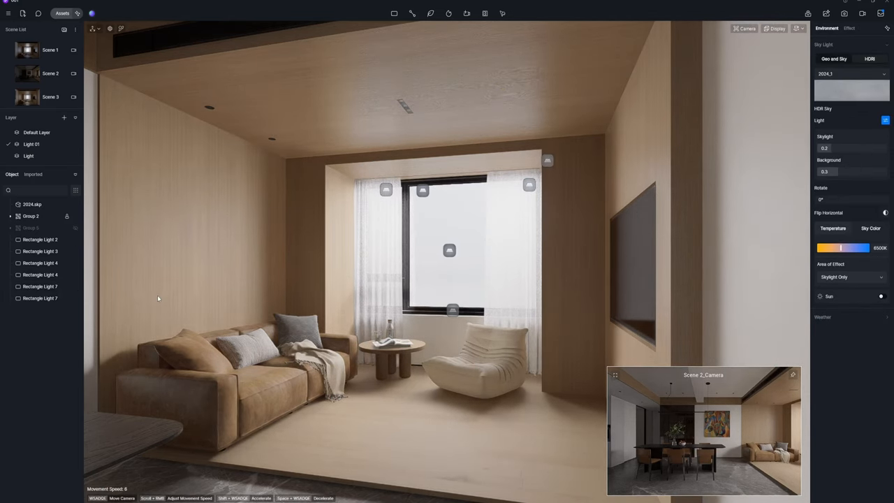
# - Navigate the viewport toward the dark wood cabinet doors by the dining area
pyautogui.click(50, 72)
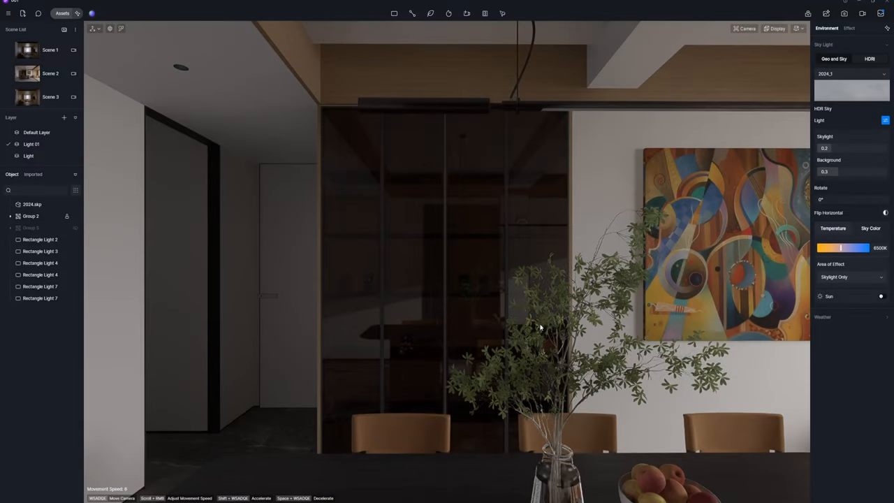
pyautogui.moveTo(628, 340)
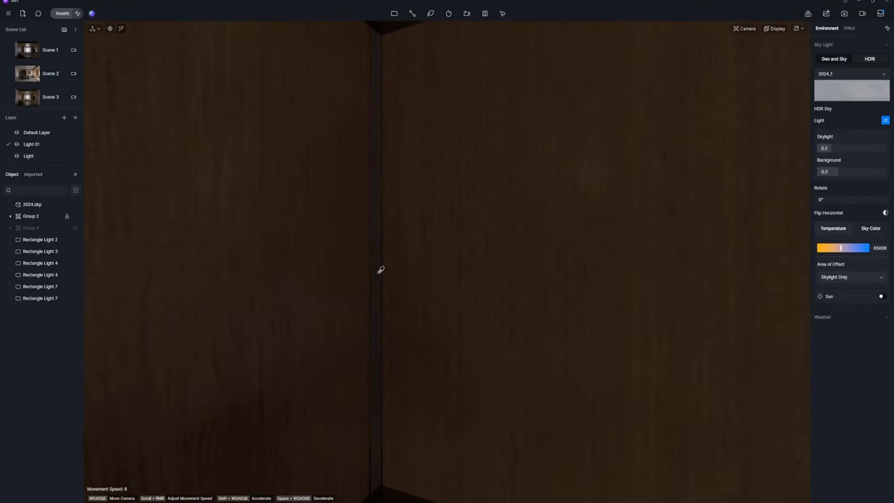
# - Make the cabinet strip material emissive and raise its intensity so it glows
pyautogui.click(32, 203)
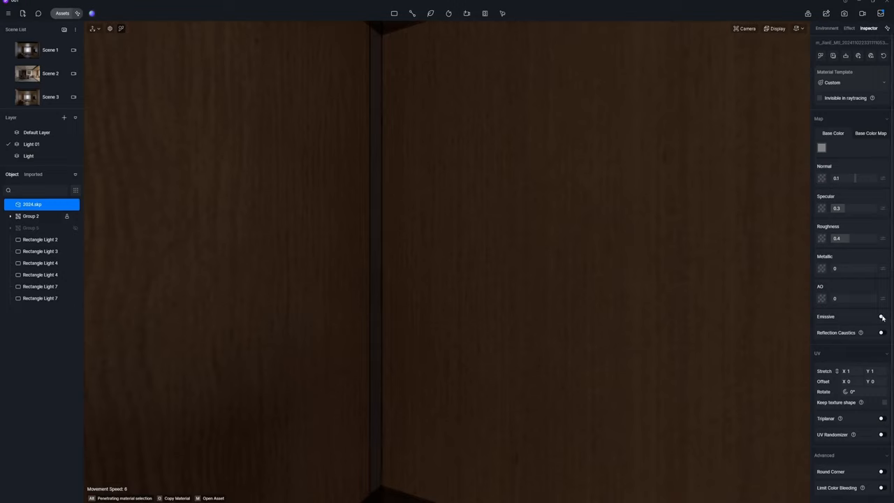
pyautogui.click(882, 316)
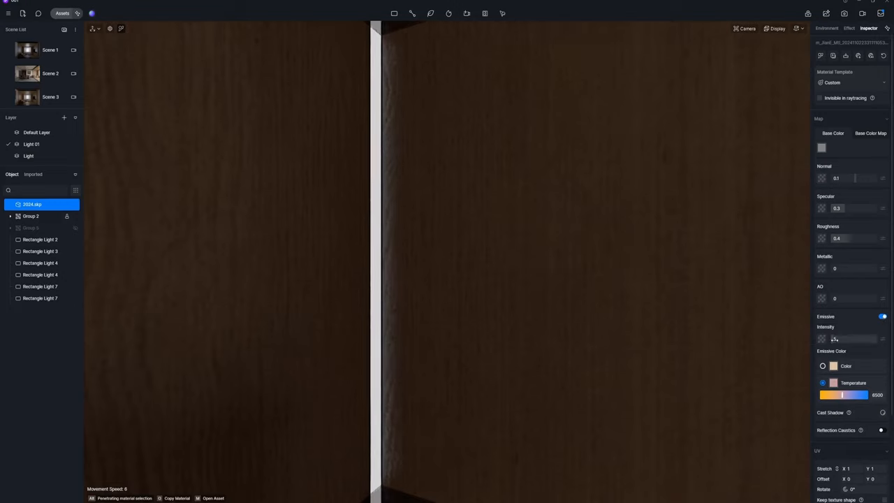
pyautogui.moveTo(827, 339); pyautogui.dragTo(859, 339)
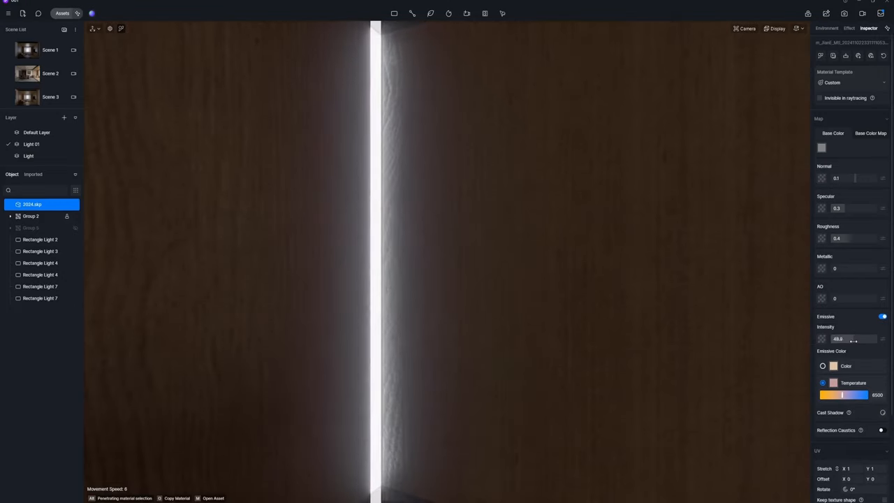
pyautogui.moveTo(841, 394); pyautogui.dragTo(832, 394)
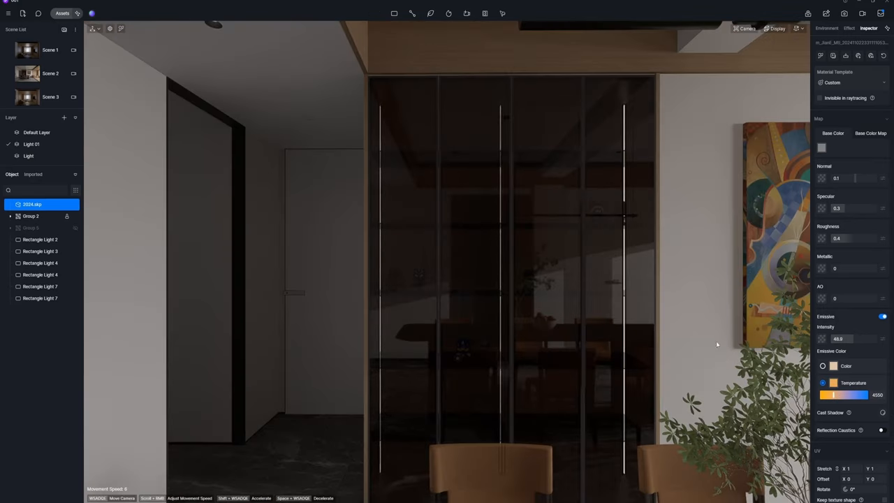
# - Add a strip light at the glass cabinet edge, stretch it to cabinet height, and place another mid-door
pyautogui.click(394, 14)
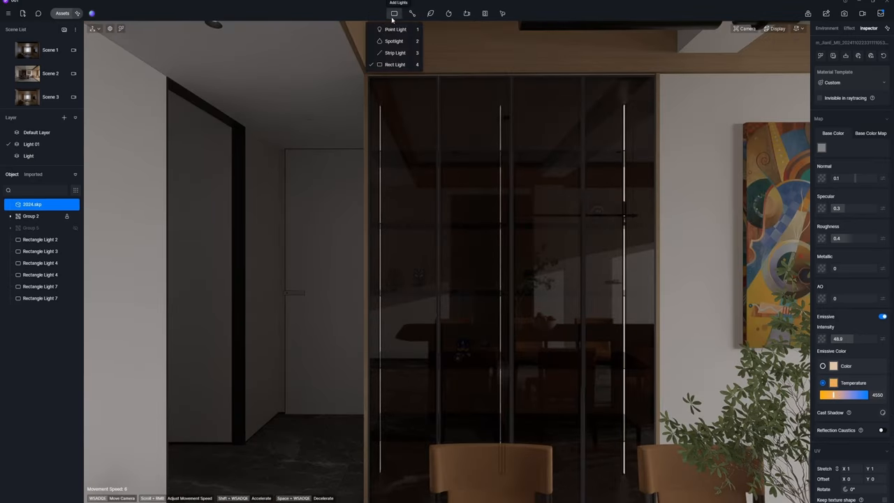
pyautogui.click(394, 53)
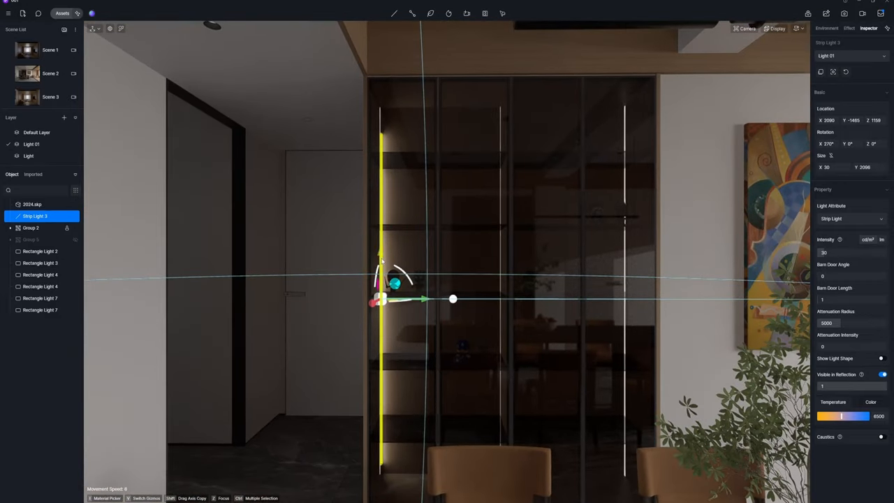
pyautogui.moveTo(452, 299); pyautogui.dragTo(379, 289)
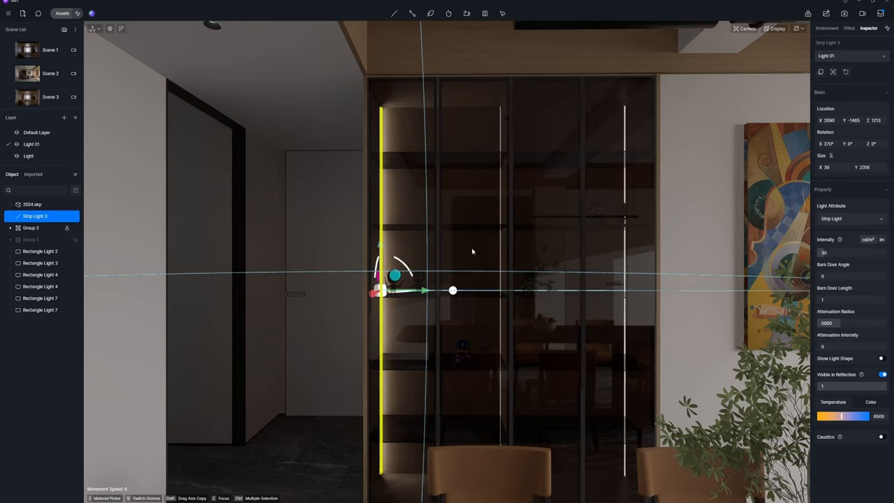
pyautogui.moveTo(831, 292)
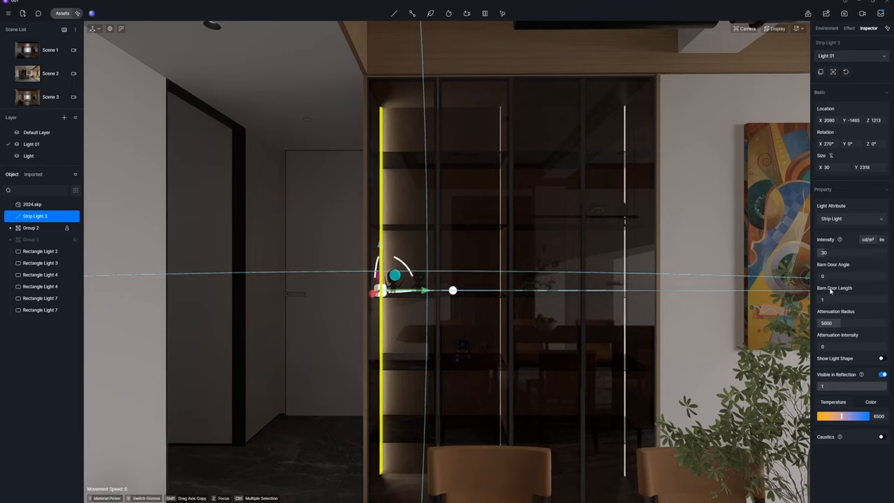
pyautogui.moveTo(863, 416); pyautogui.dragTo(838, 416)
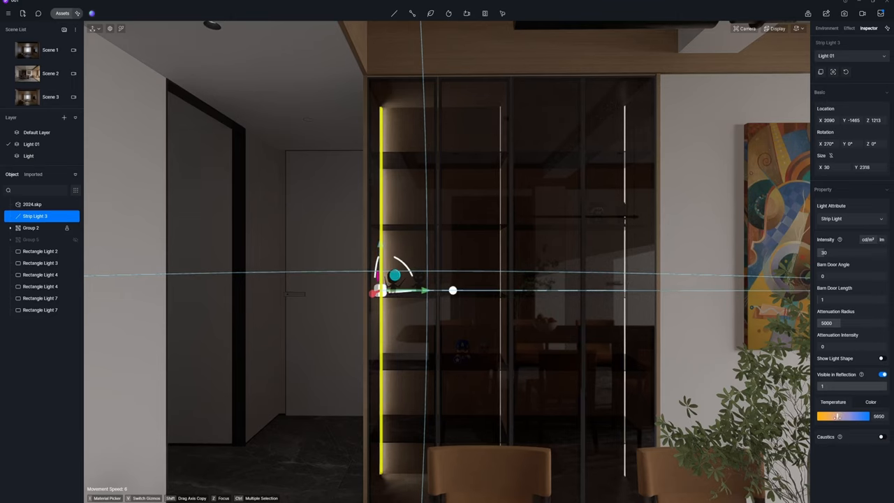
pyautogui.moveTo(838, 416); pyautogui.dragTo(827, 416)
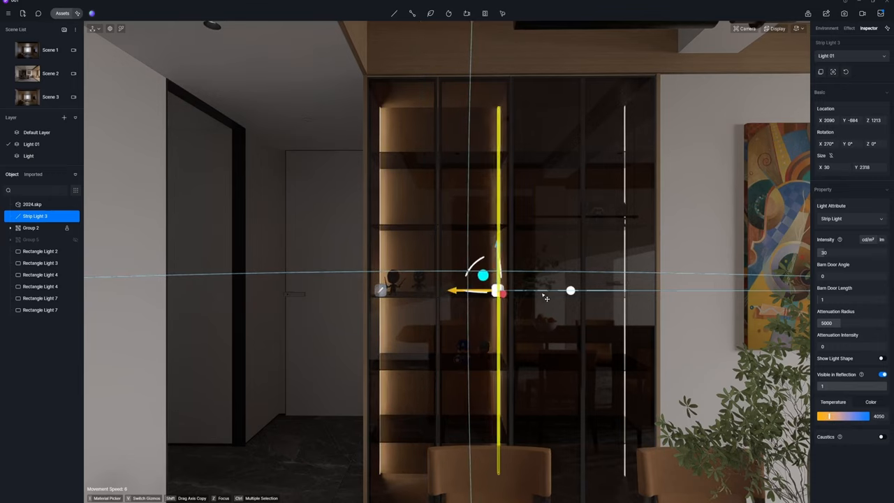
# - Place strip lights along the floor step edge and ceiling cove, stretch them, and deselect
pyautogui.moveTo(482, 289); pyautogui.dragTo(621, 289)
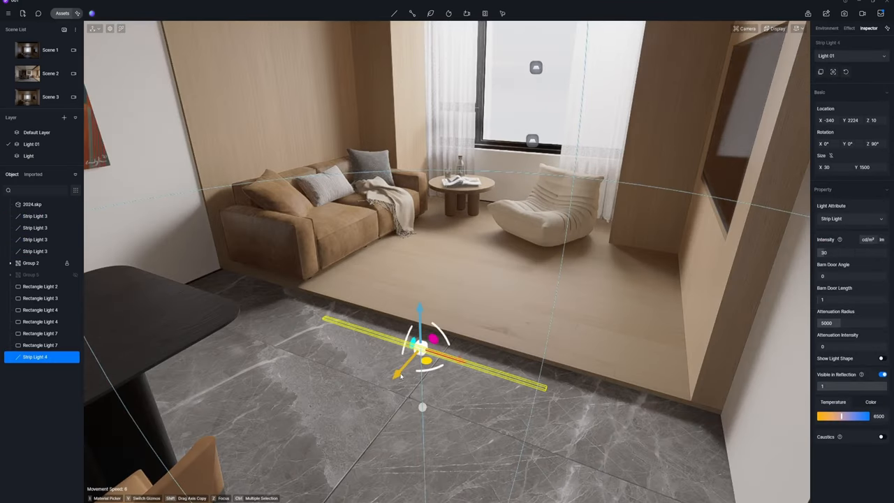
pyautogui.moveTo(419, 342); pyautogui.dragTo(398, 321)
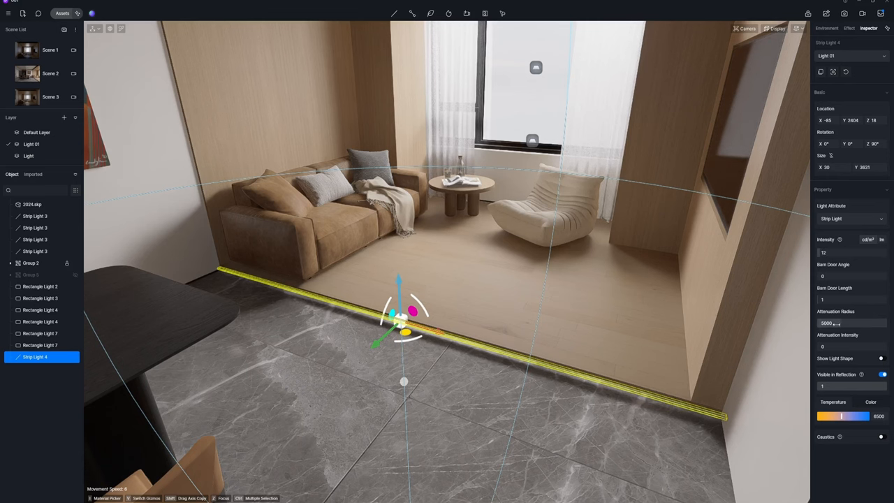
pyautogui.click(827, 28)
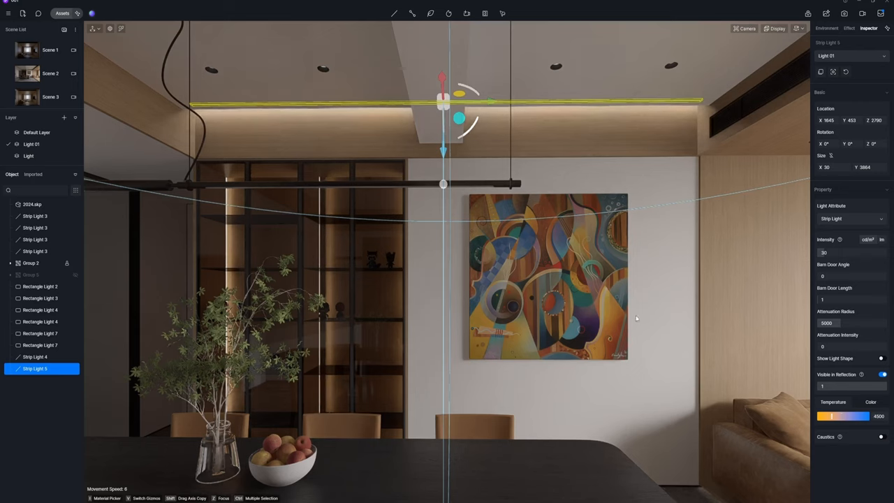
pyautogui.click(826, 27)
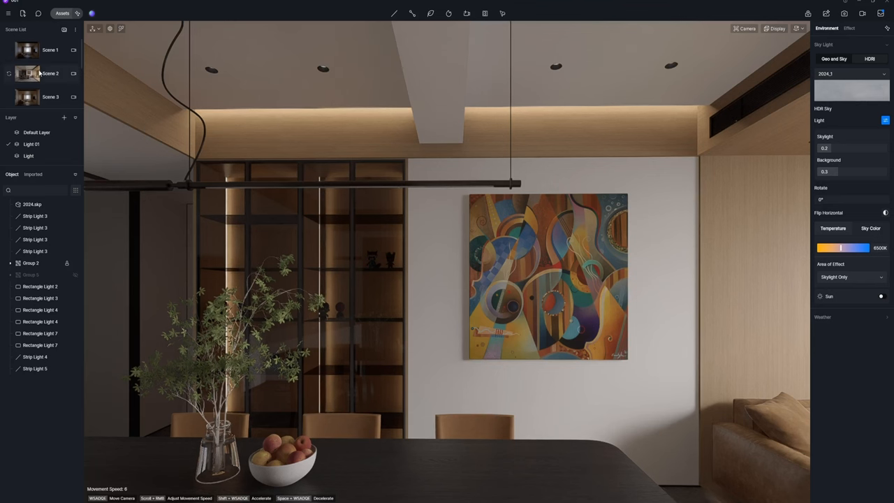
# - Load the Scene 2 camera showing the whole dining and living room
pyautogui.click(49, 73)
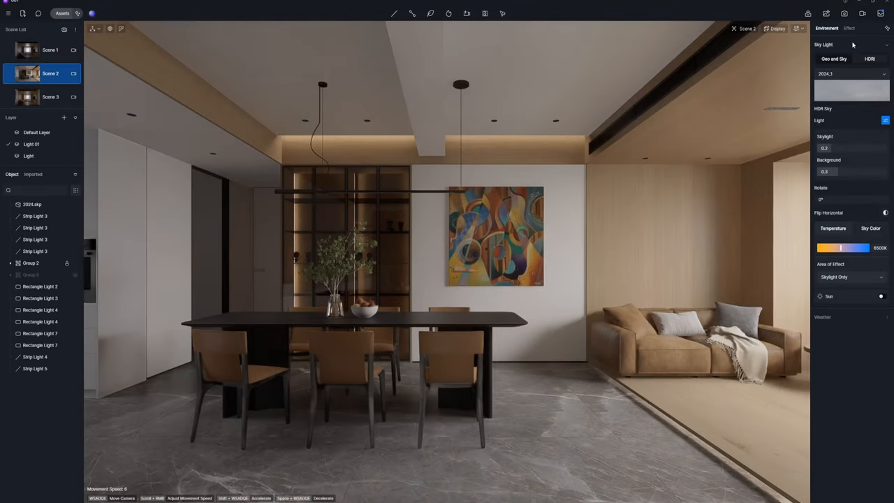
# - Enable AO in the Effect settings with radius 400 and AO Overlay shown in the preview
pyautogui.click(850, 28)
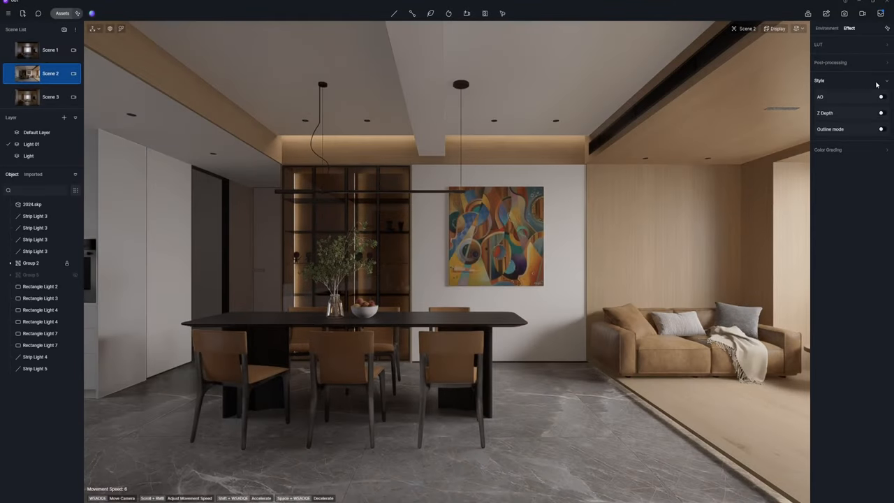
pyautogui.click(881, 97)
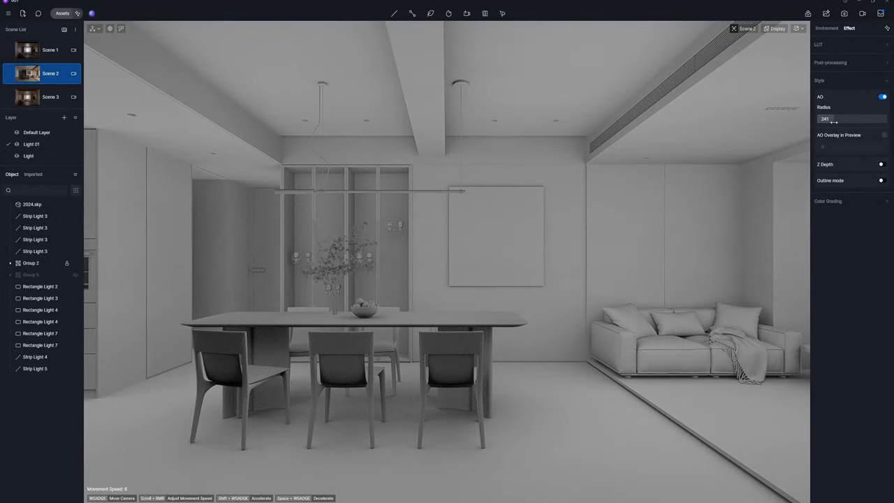
pyautogui.click(883, 134)
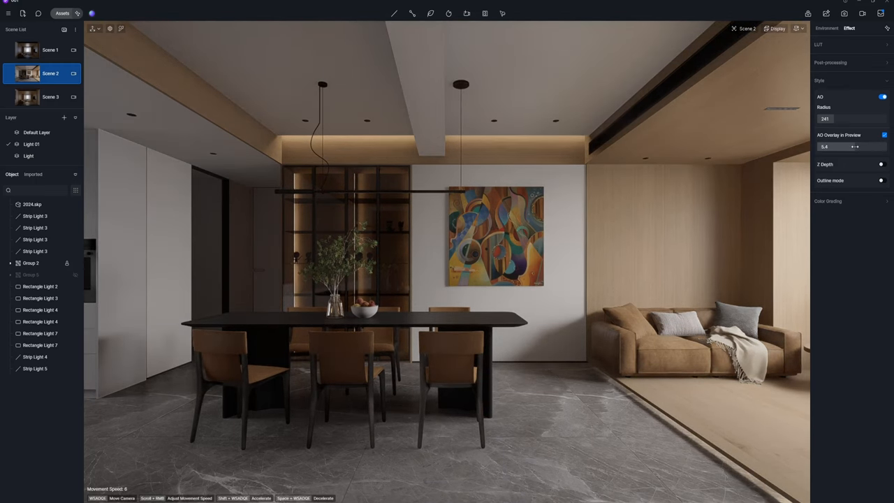
pyautogui.click(884, 135)
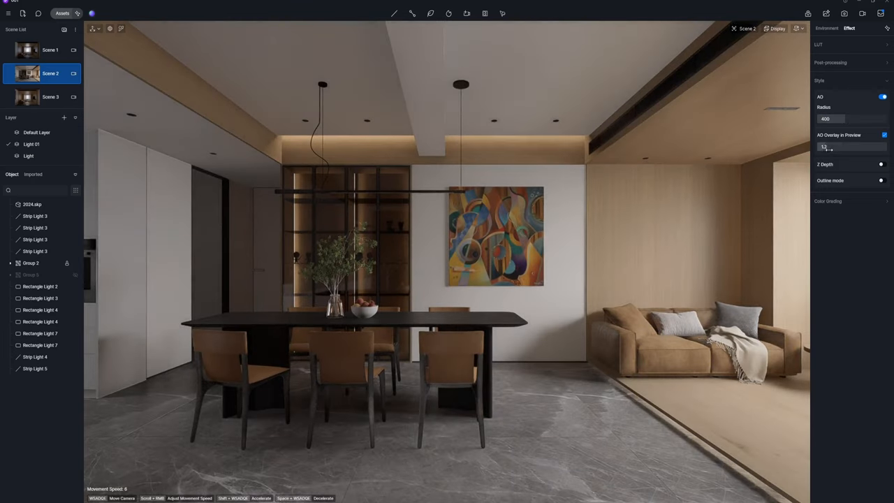
pyautogui.click(882, 97)
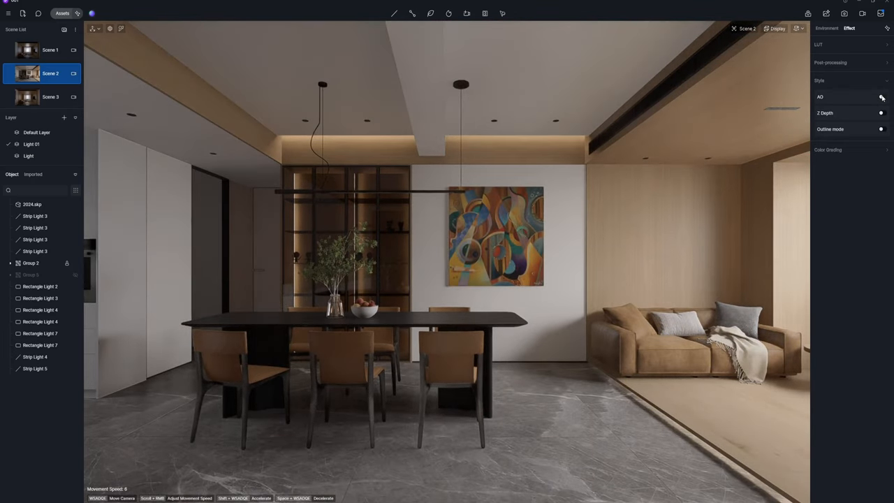
pyautogui.click(883, 97)
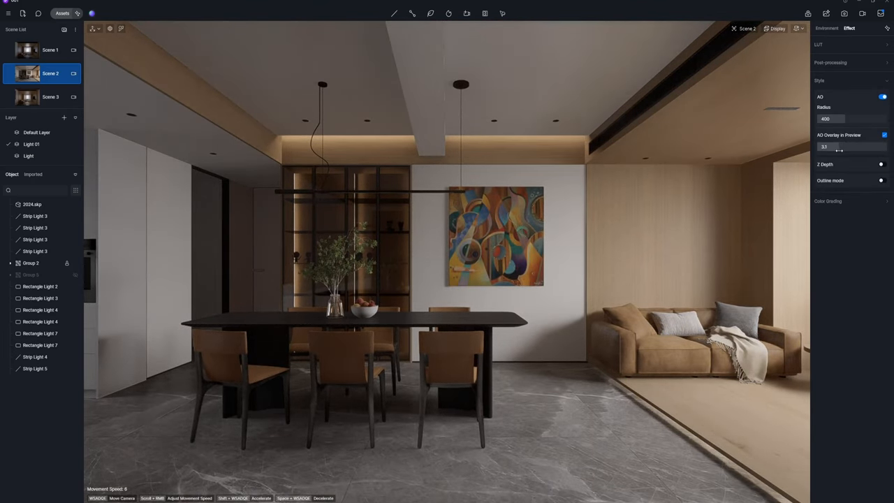
pyautogui.click(883, 97)
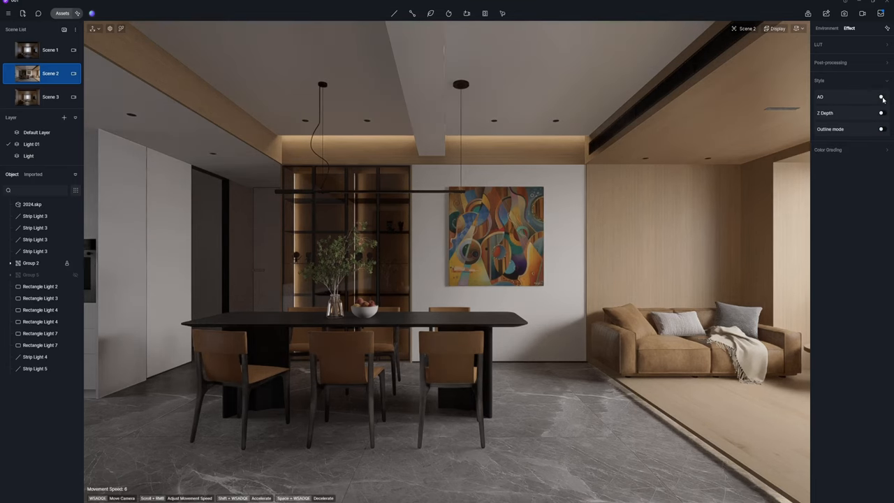